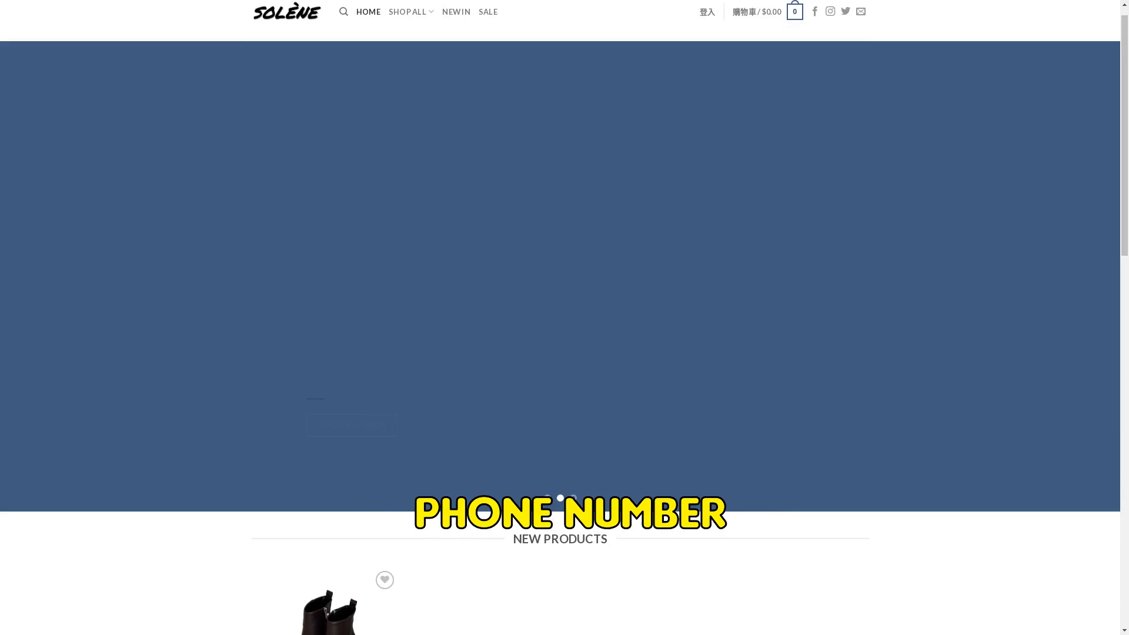
scroll("down", 3)
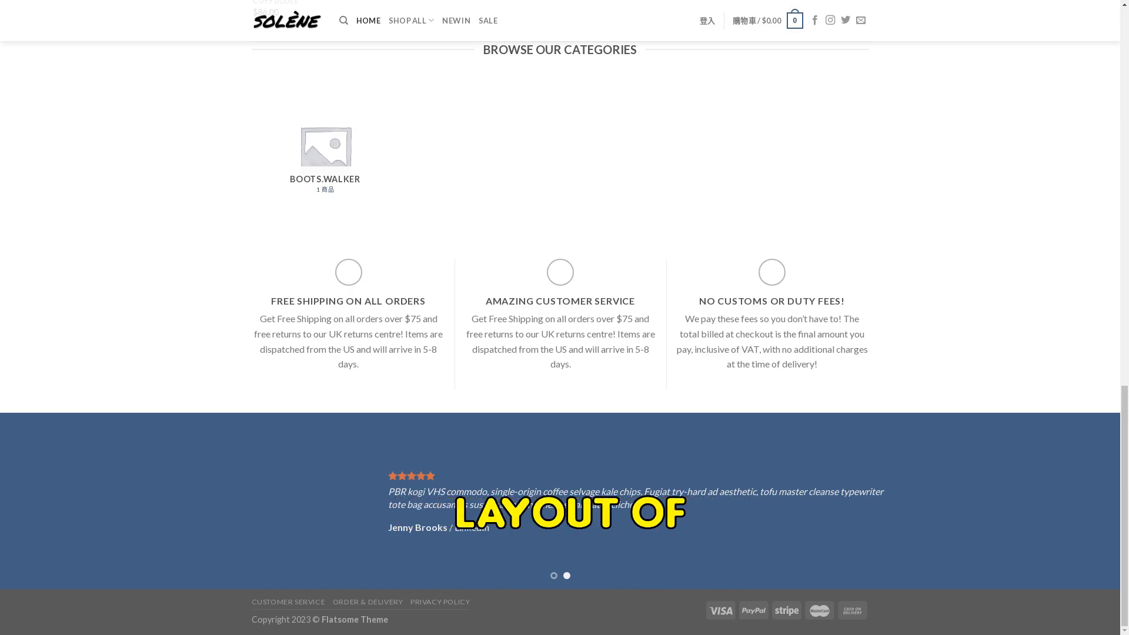
scroll("up", 3)
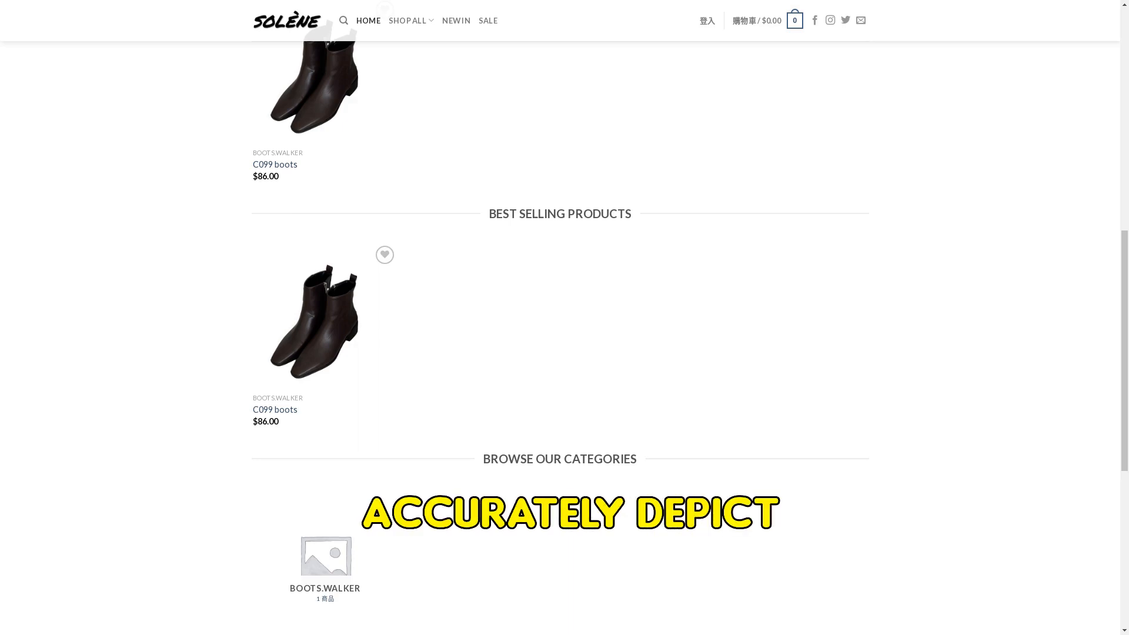
scroll("down", 3)
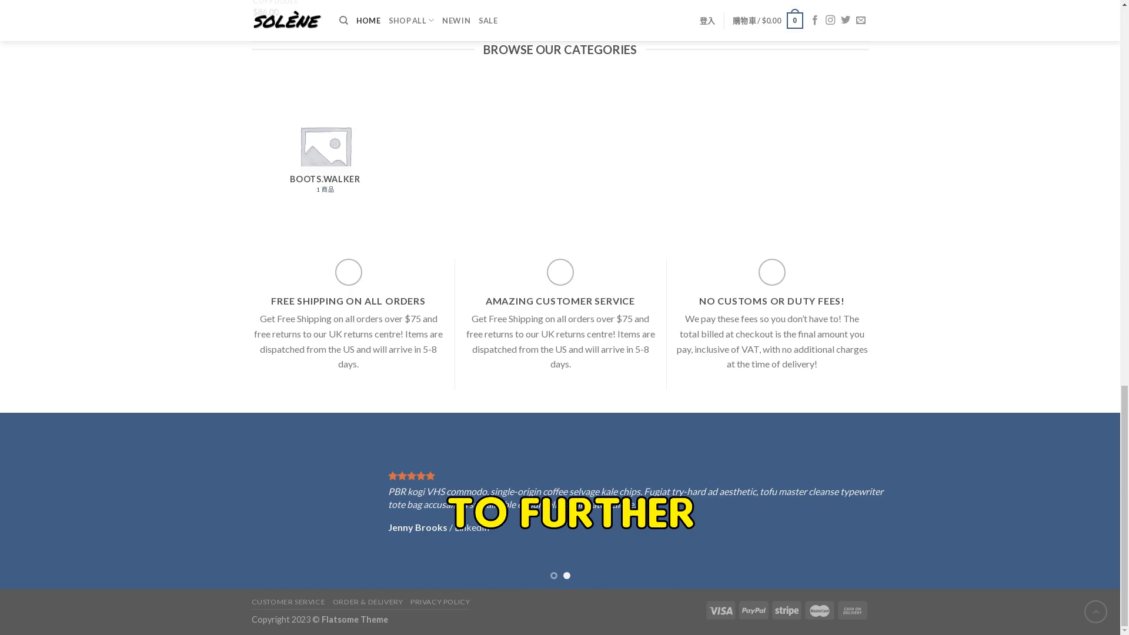